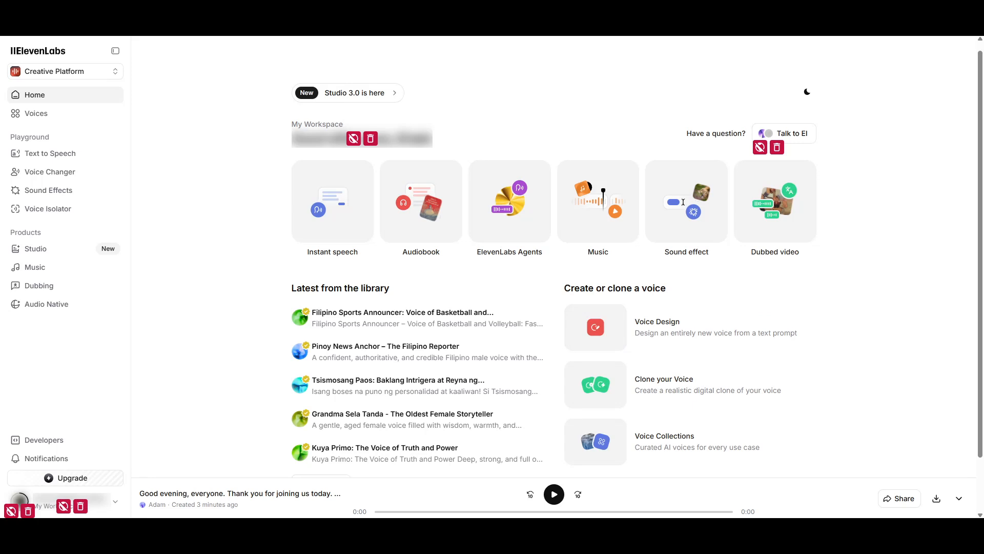
mouse_move(543, 232)
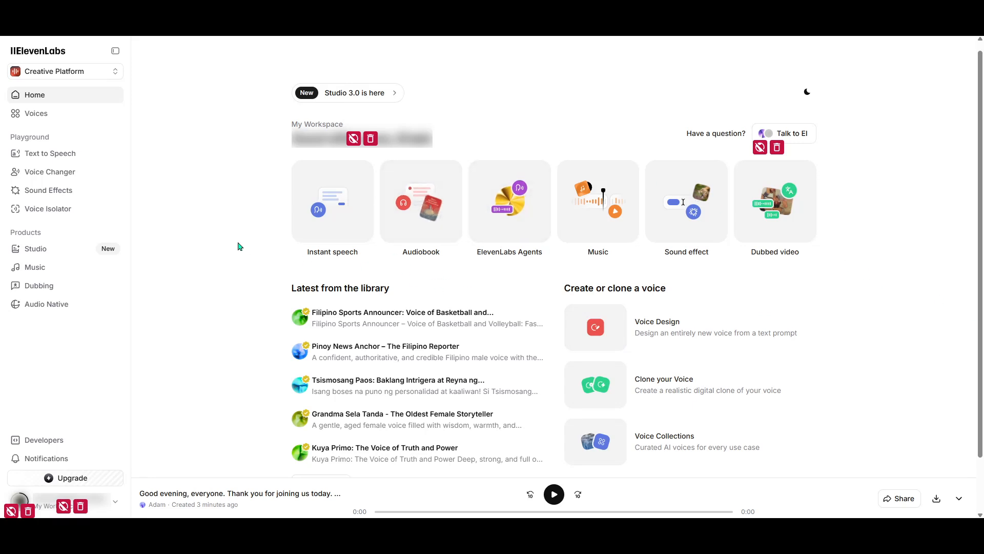
mouse_move(285, 262)
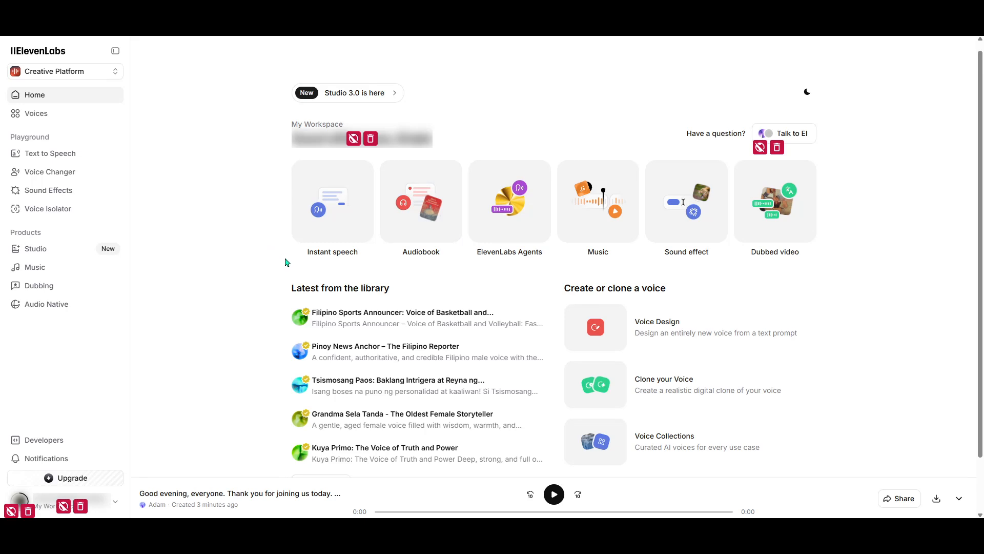
mouse_move(202, 240)
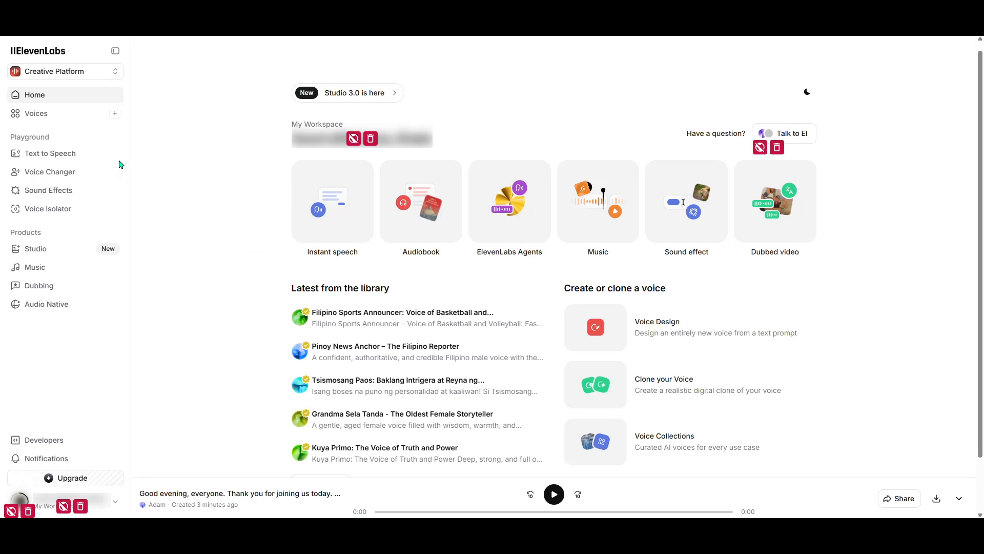
mouse_move(214, 217)
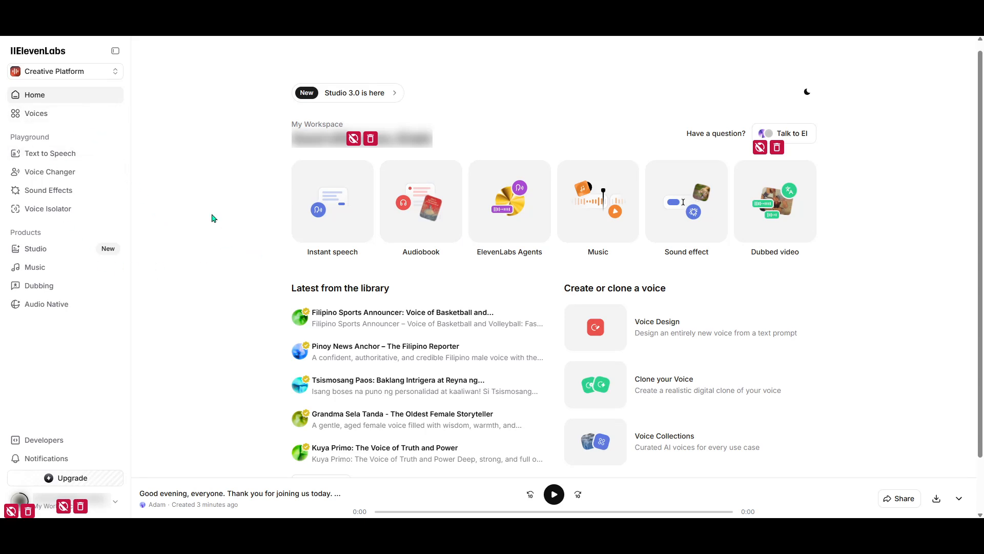
mouse_move(219, 220)
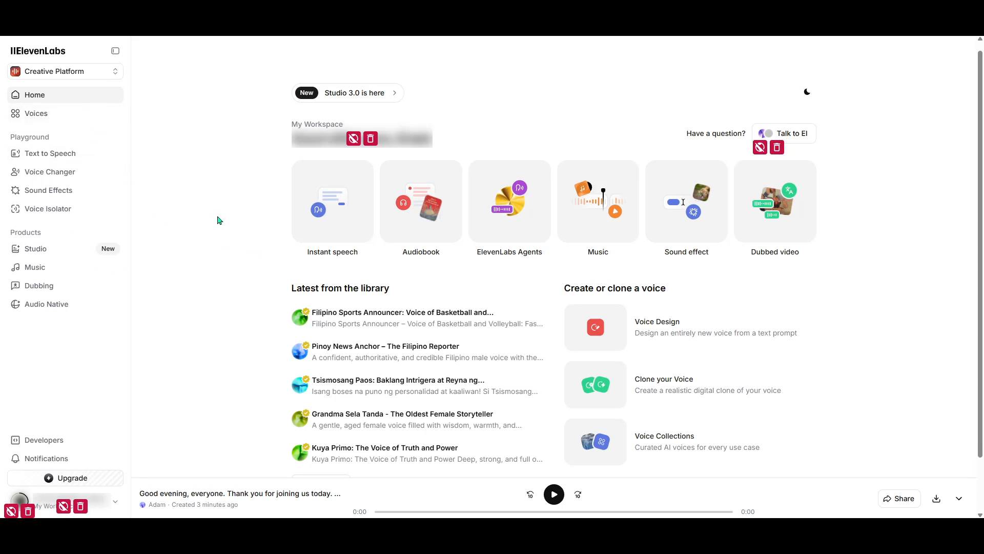
mouse_move(50, 172)
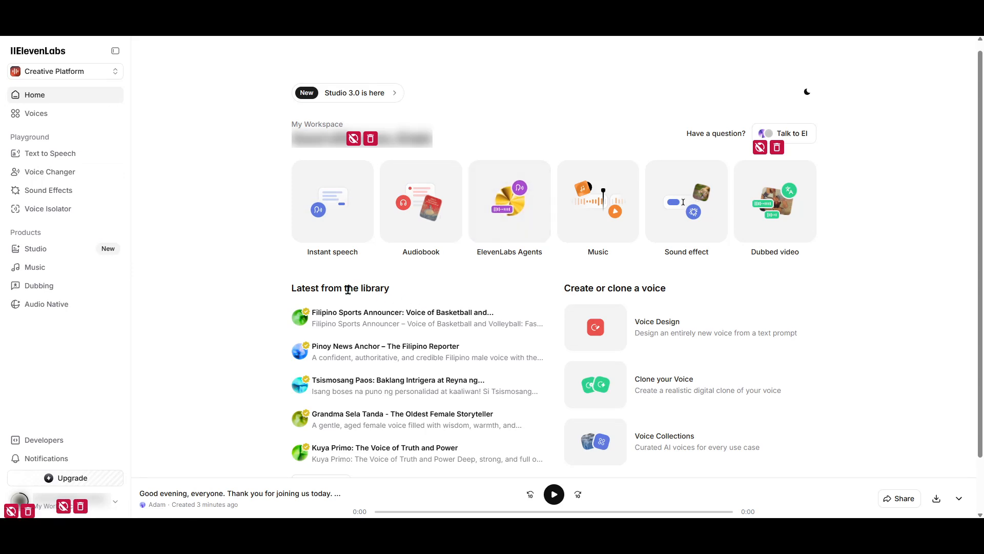
mouse_move(286, 254)
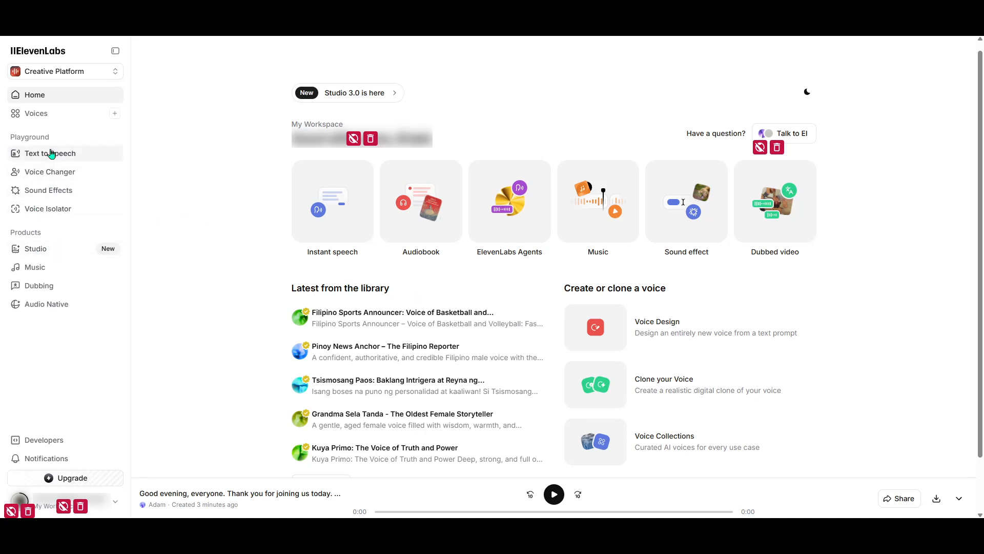
mouse_move(49, 171)
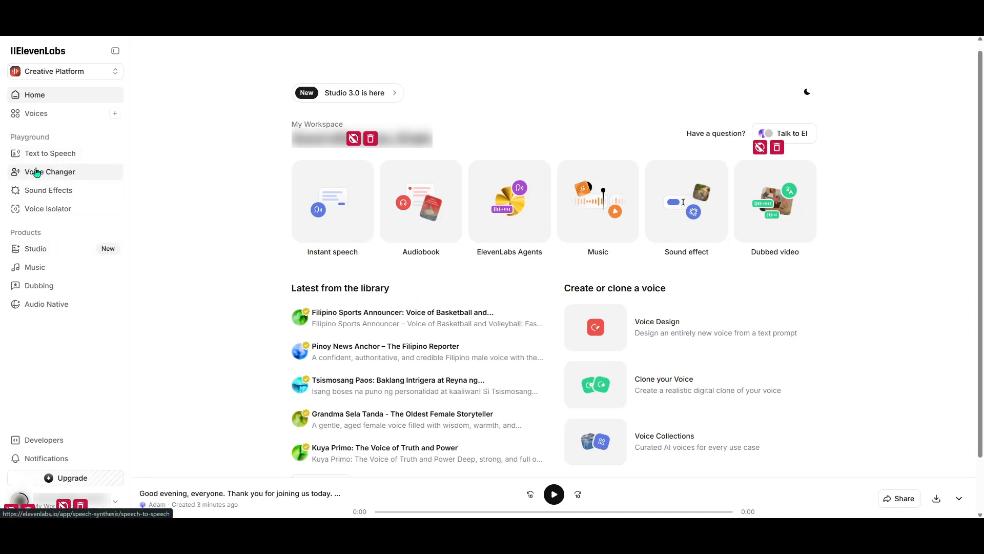
Open Voice Changer from the Playground section of the sidebar.
click(50, 171)
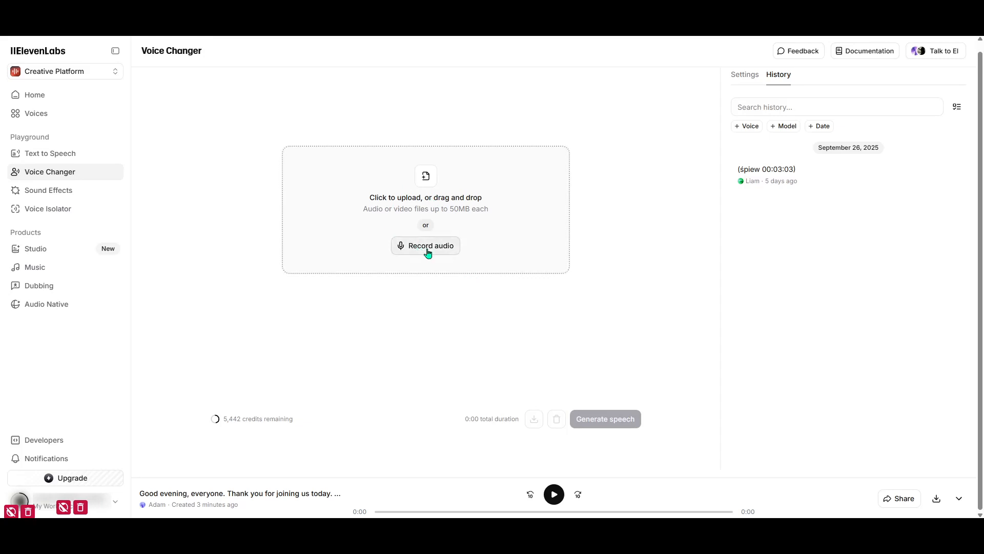
Enable microphone recording with Microphone Array (Creative BT-L4) as the input.
click(425, 245)
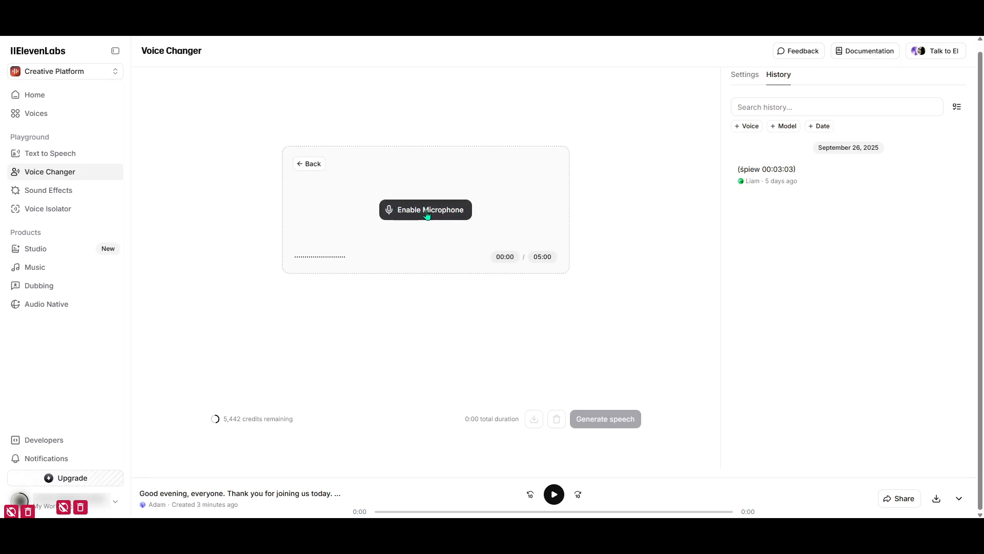
click(425, 209)
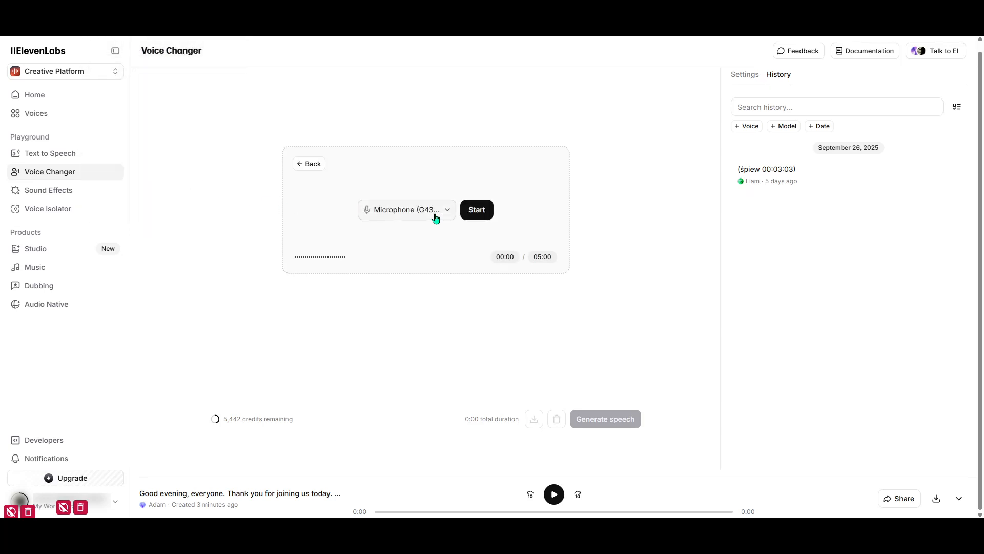
click(406, 209)
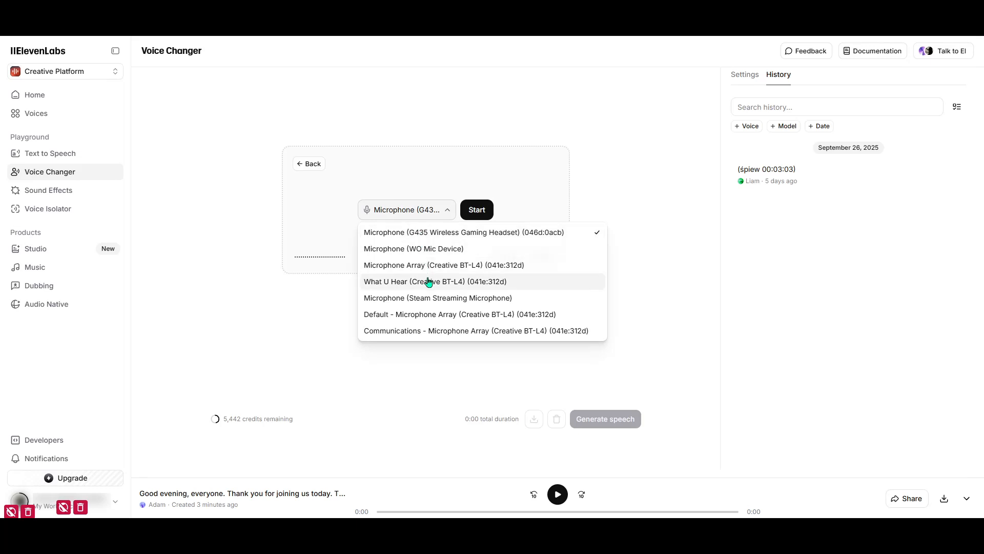
mouse_move(416, 273)
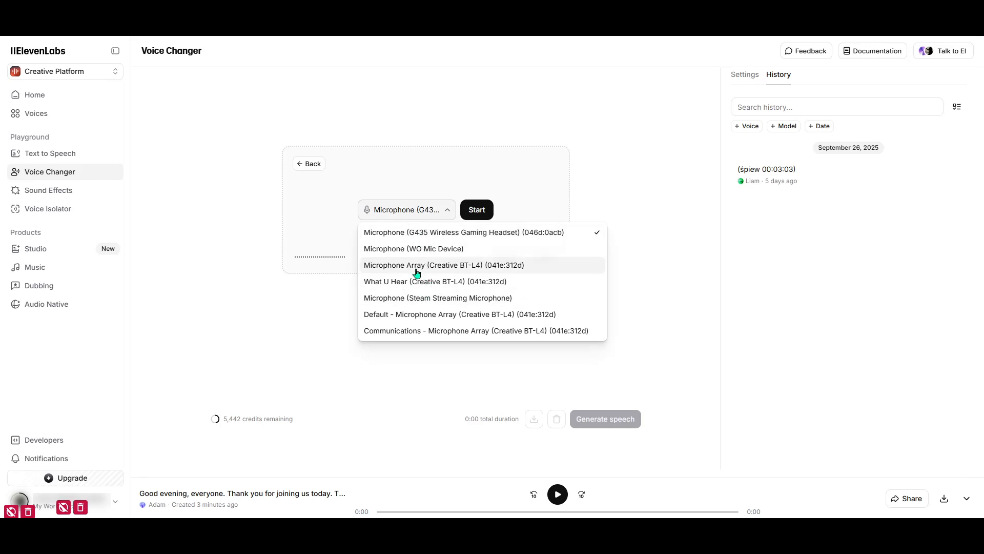
click(443, 265)
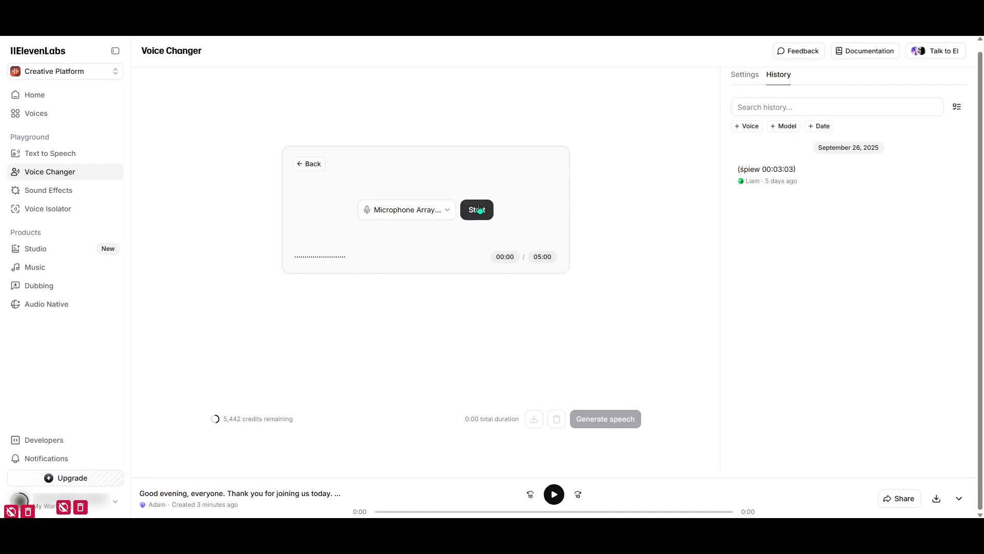
Record an eight-second spoken clip as Live recording.mp4.
click(477, 209)
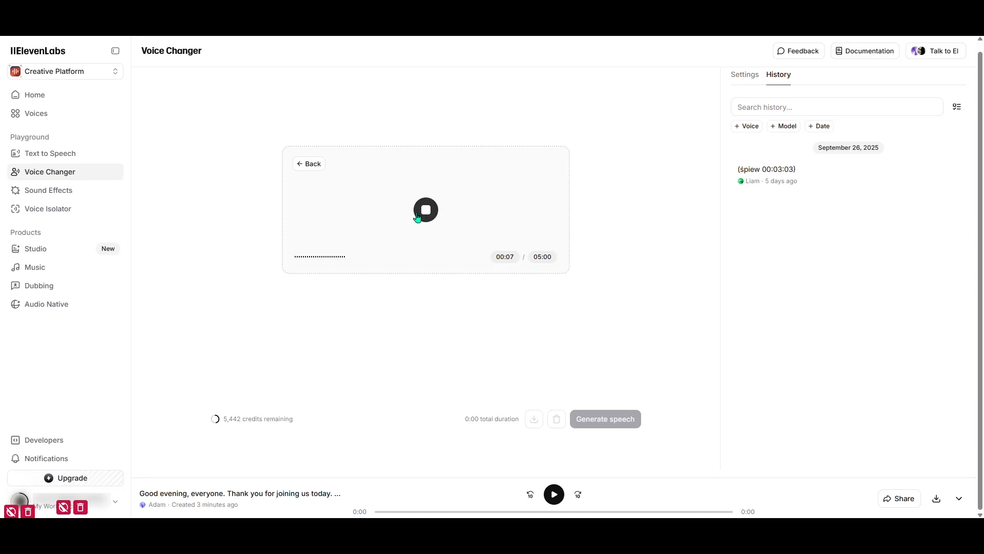
click(426, 210)
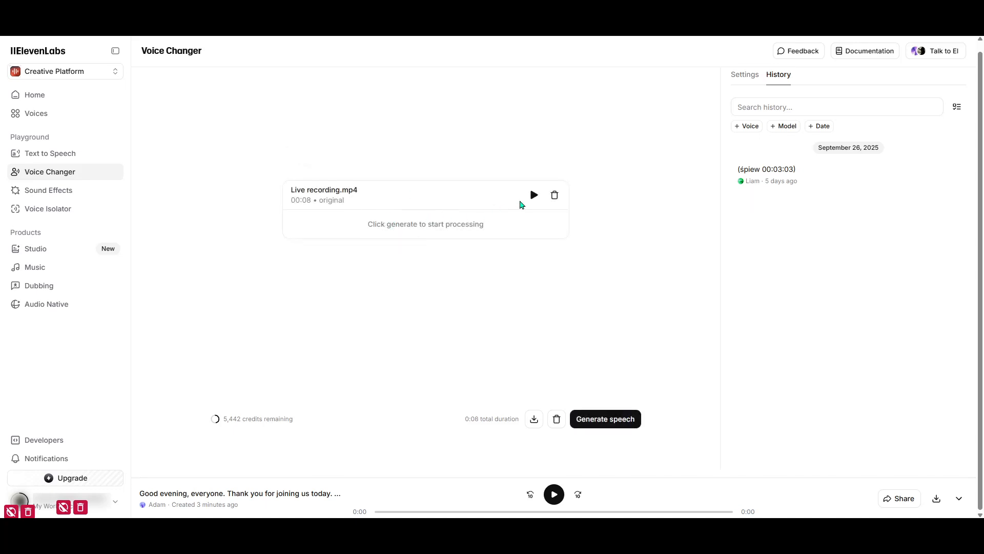
Play back the recording, then view settings showing Adam and Eleven Multilingual v2.
click(533, 195)
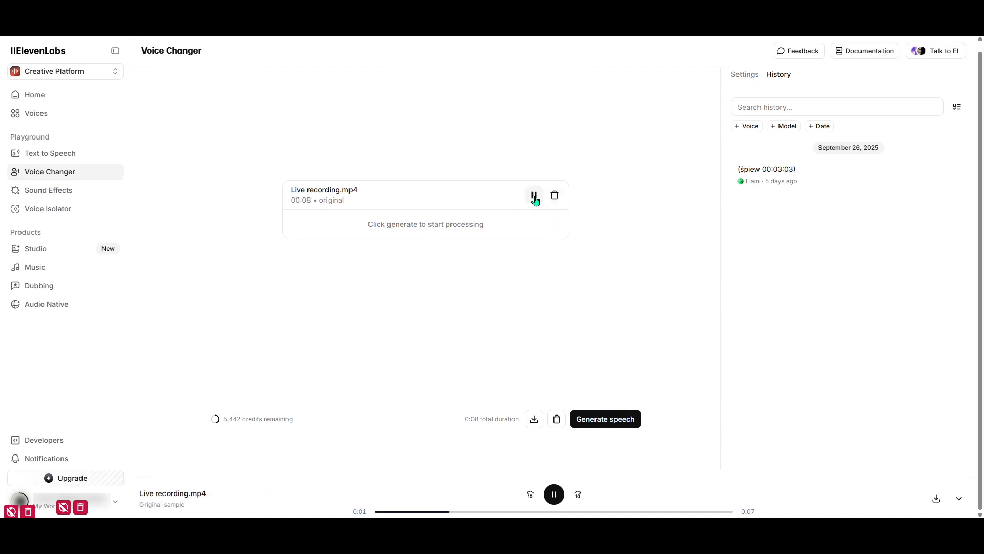
click(533, 195)
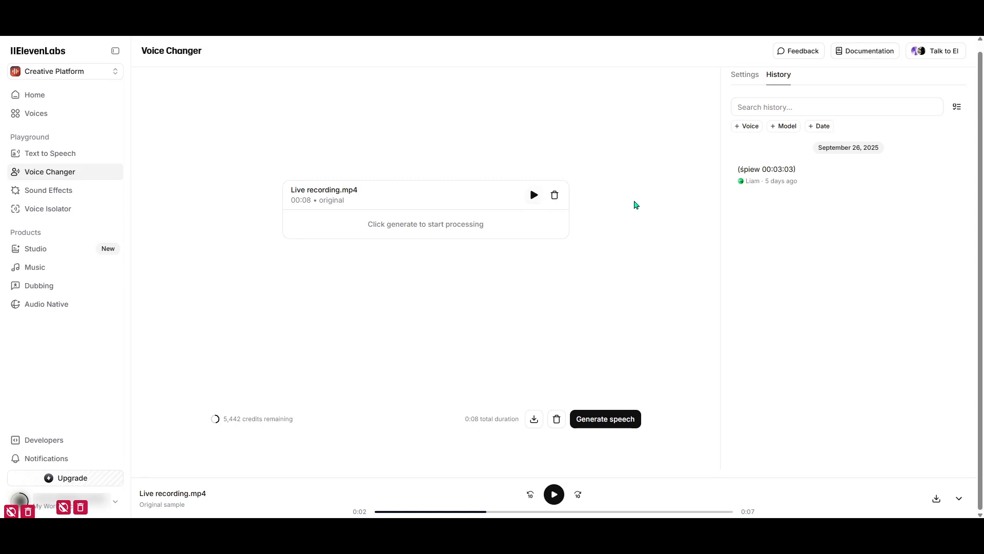
click(745, 74)
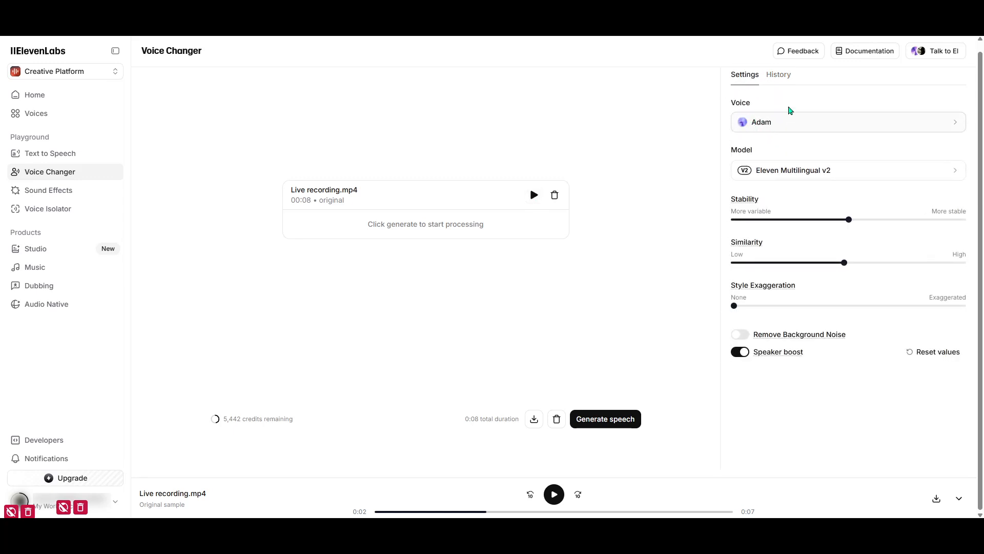
click(848, 122)
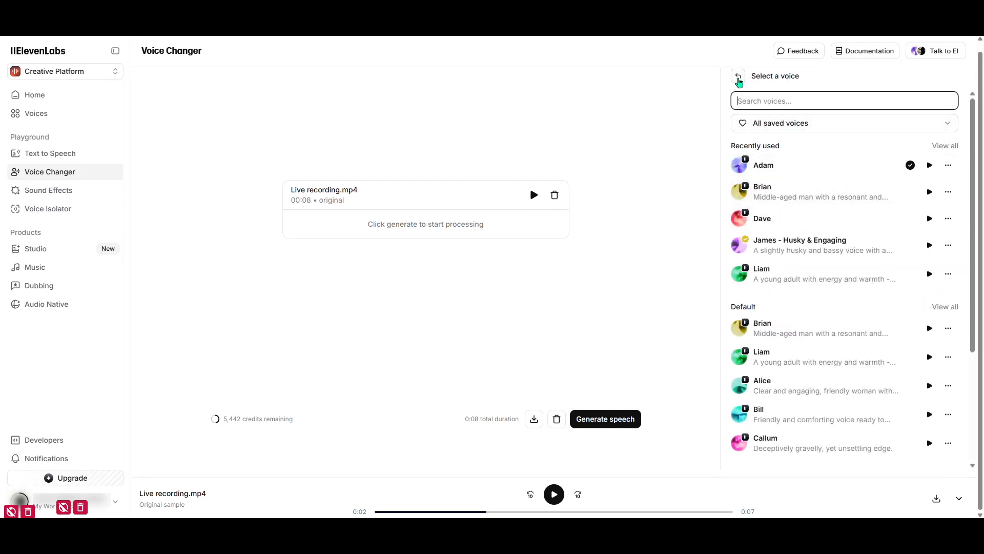
click(738, 80)
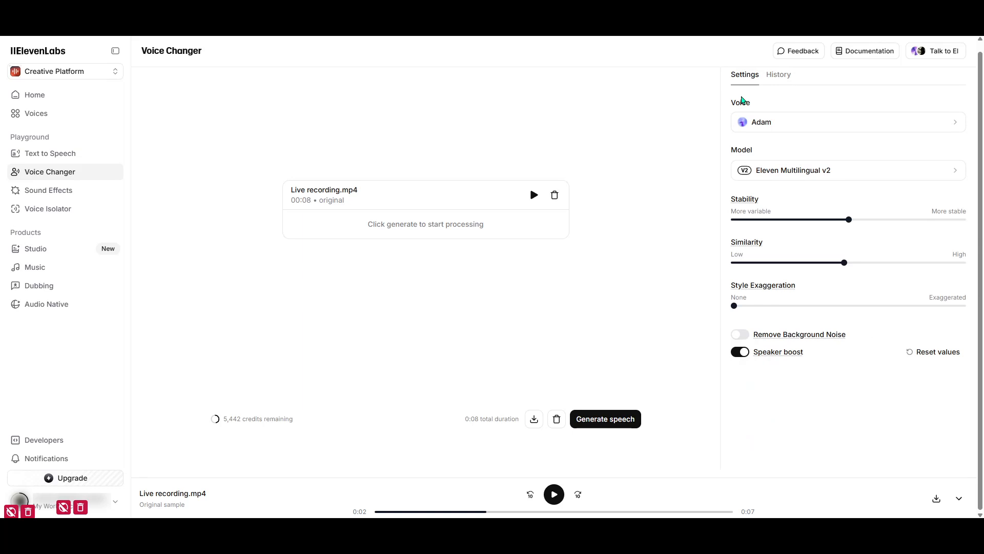
mouse_move(936, 157)
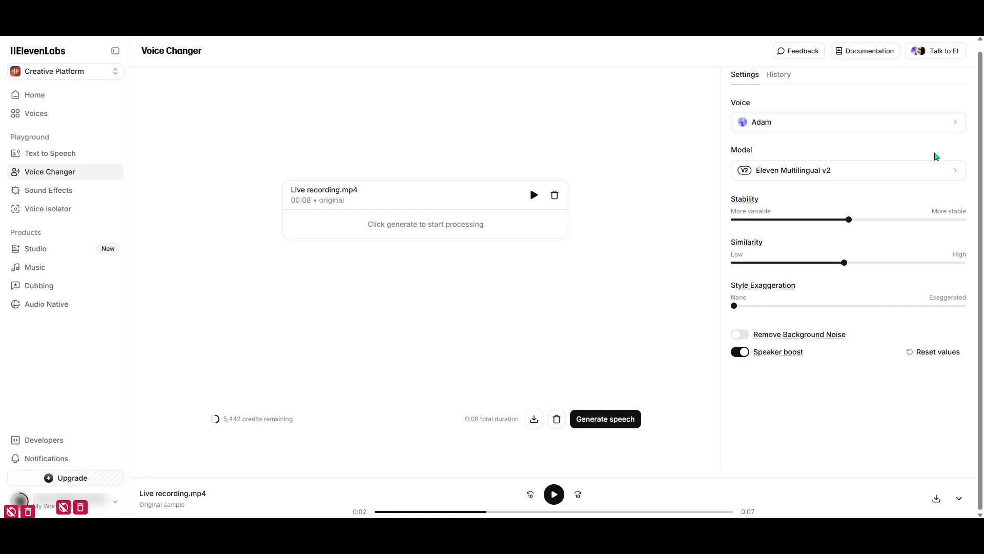
mouse_move(867, 275)
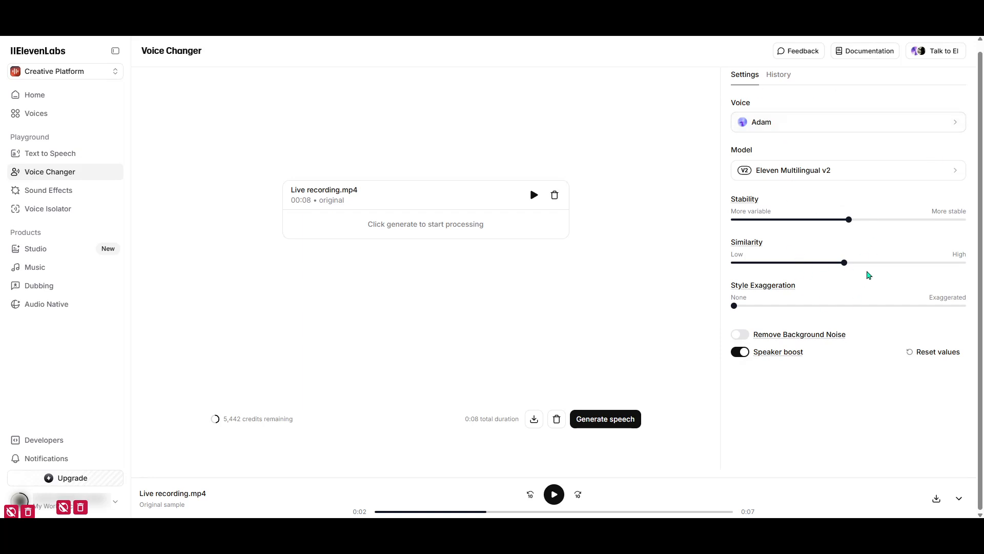
mouse_move(778, 290)
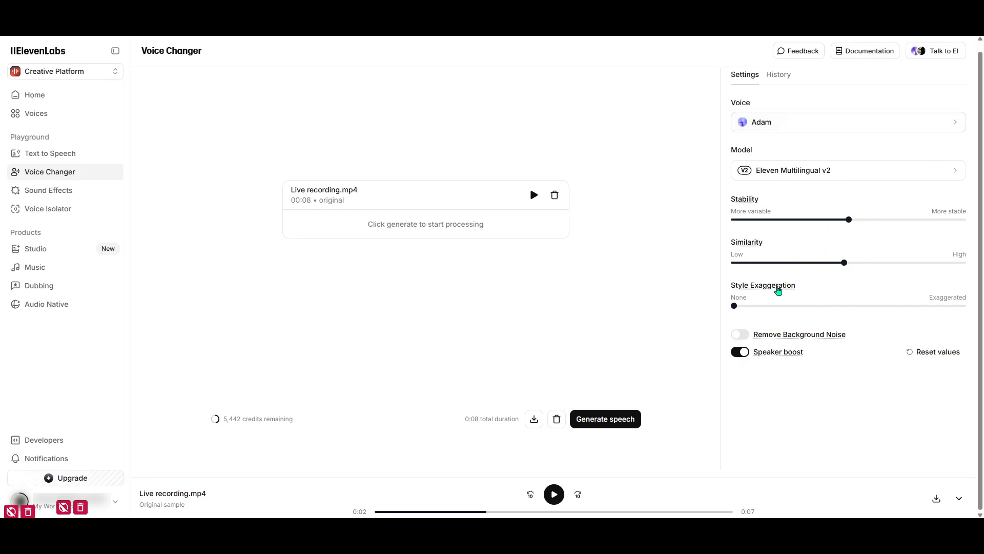
click(739, 334)
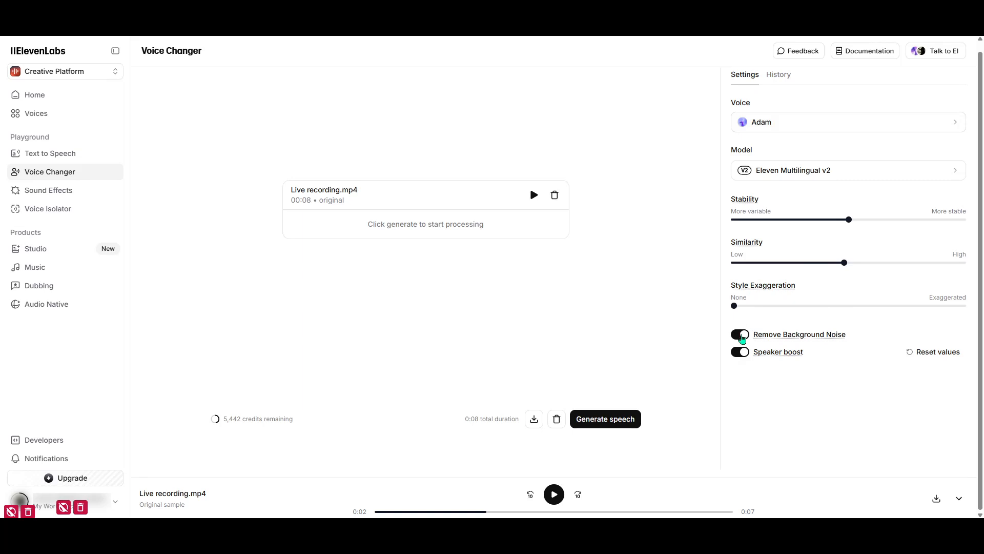
click(739, 334)
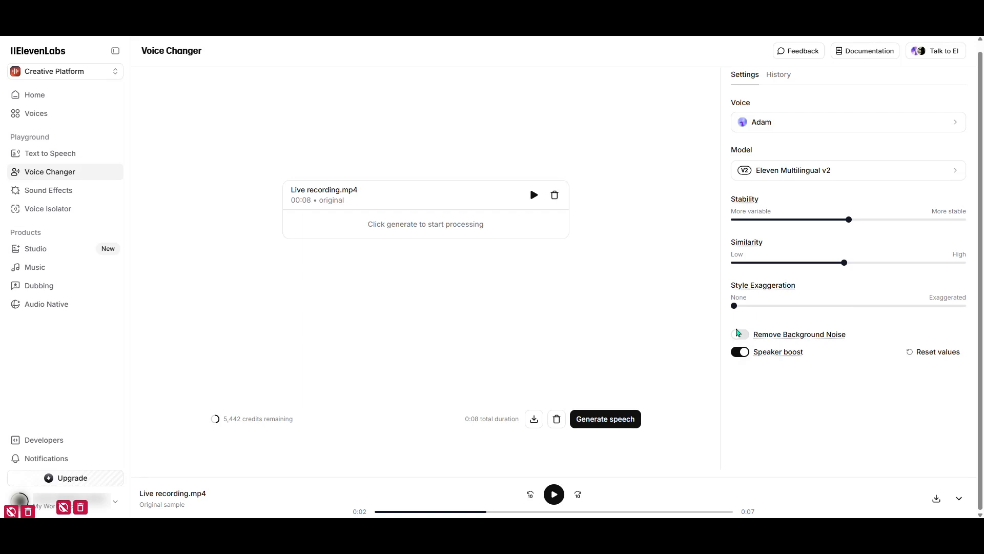
click(739, 333)
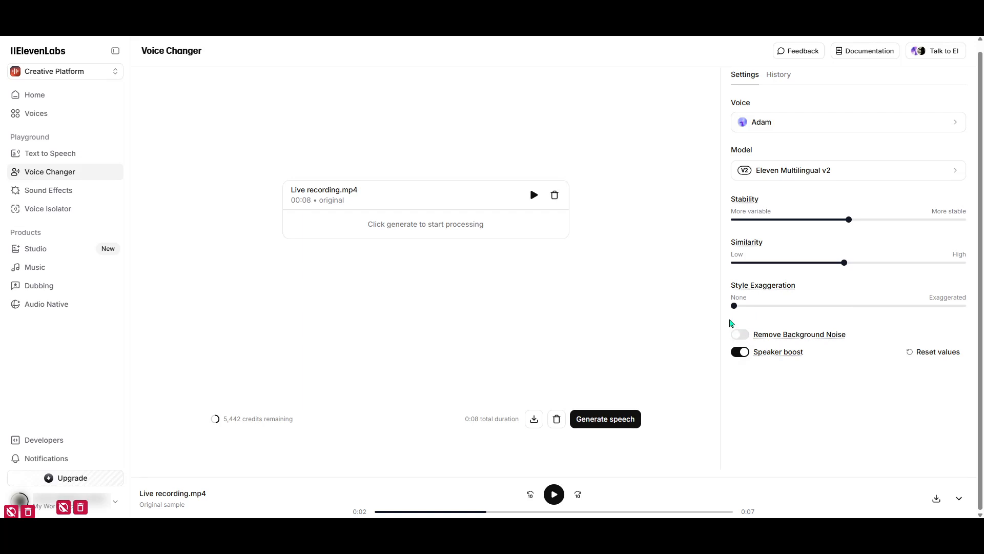
mouse_move(464, 215)
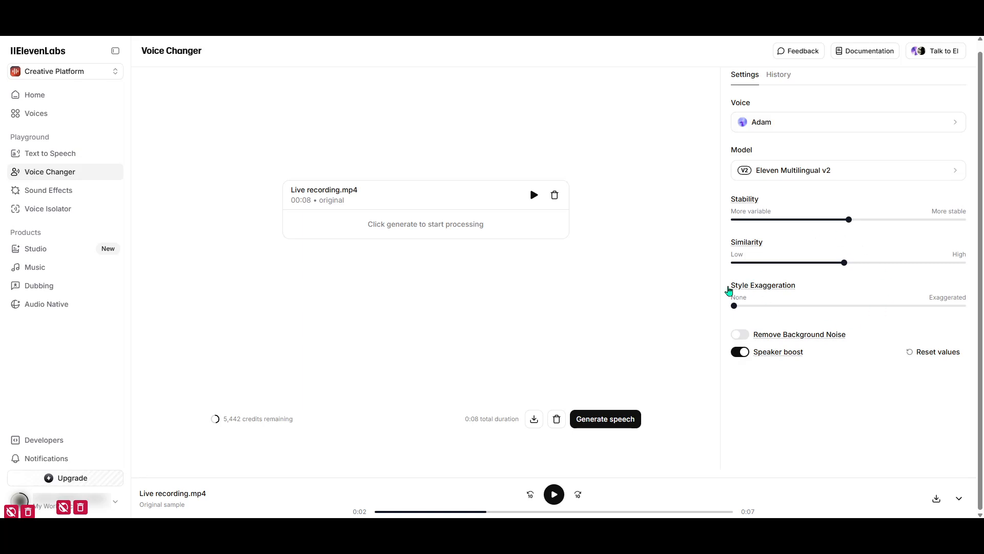
mouse_move(495, 374)
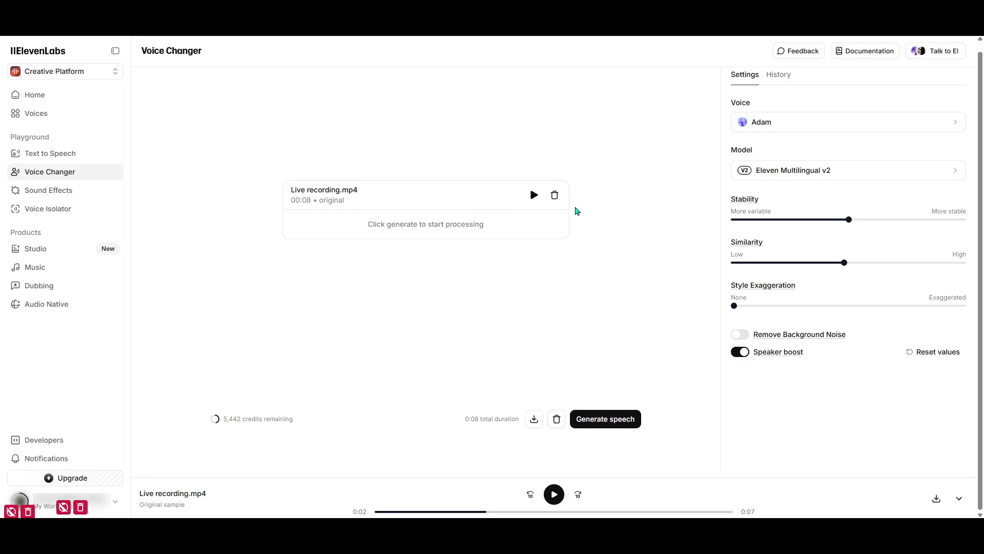
Delete the live recording and reopen the recorder using Microphone Array (Creative BT-L4).
click(555, 195)
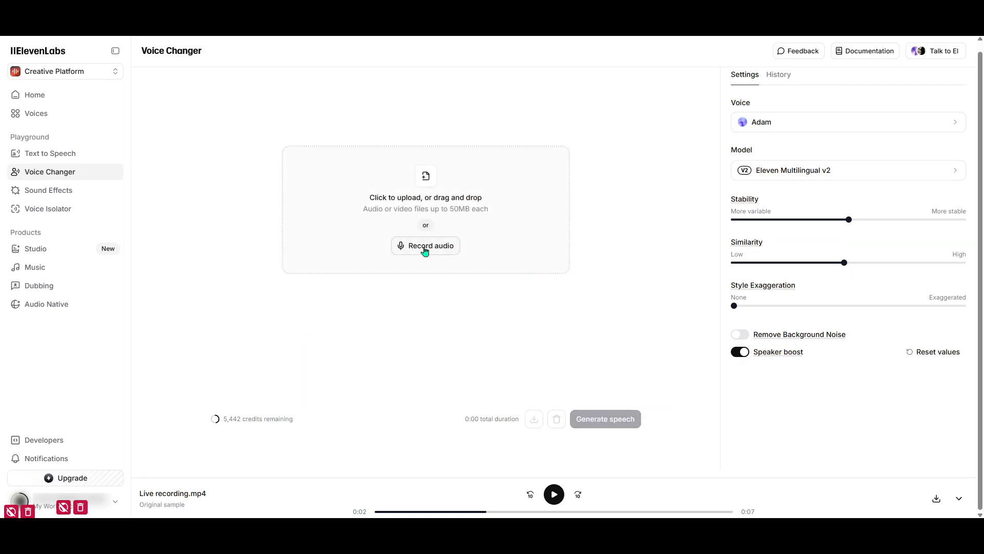
click(425, 245)
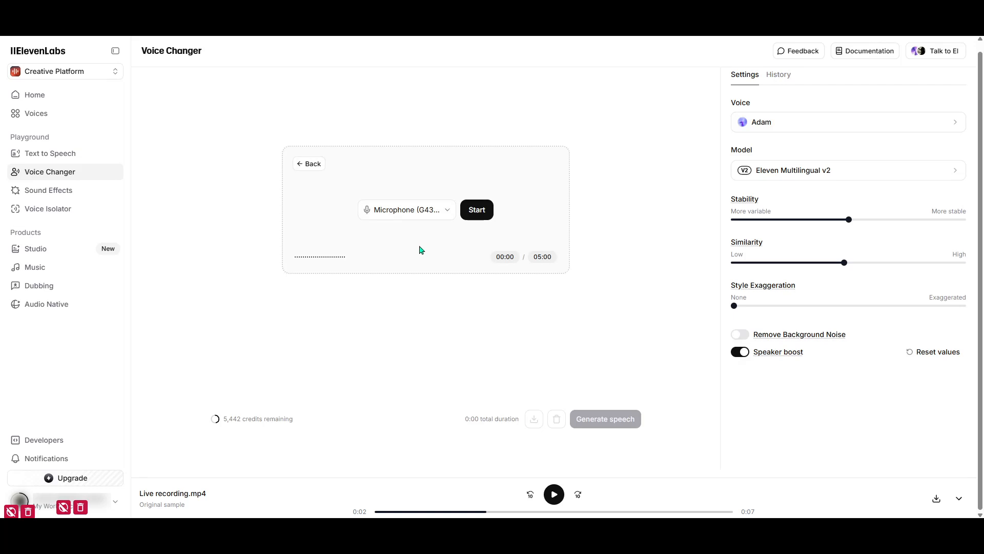
click(406, 209)
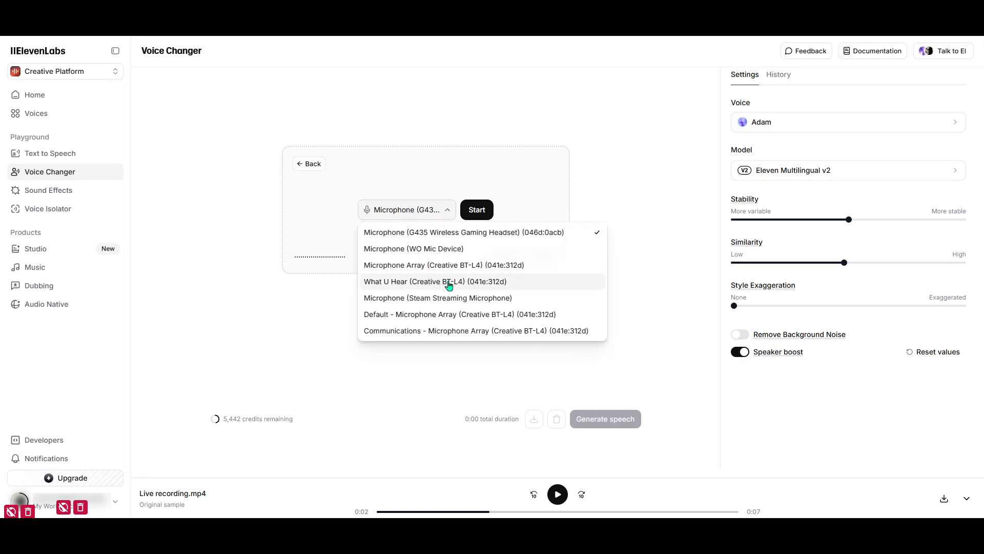
mouse_move(441, 265)
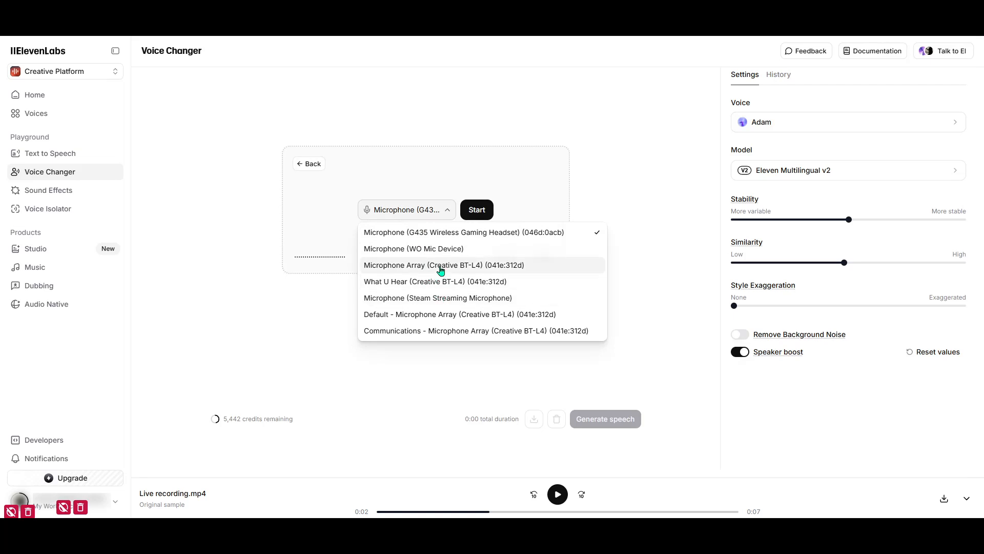
click(443, 265)
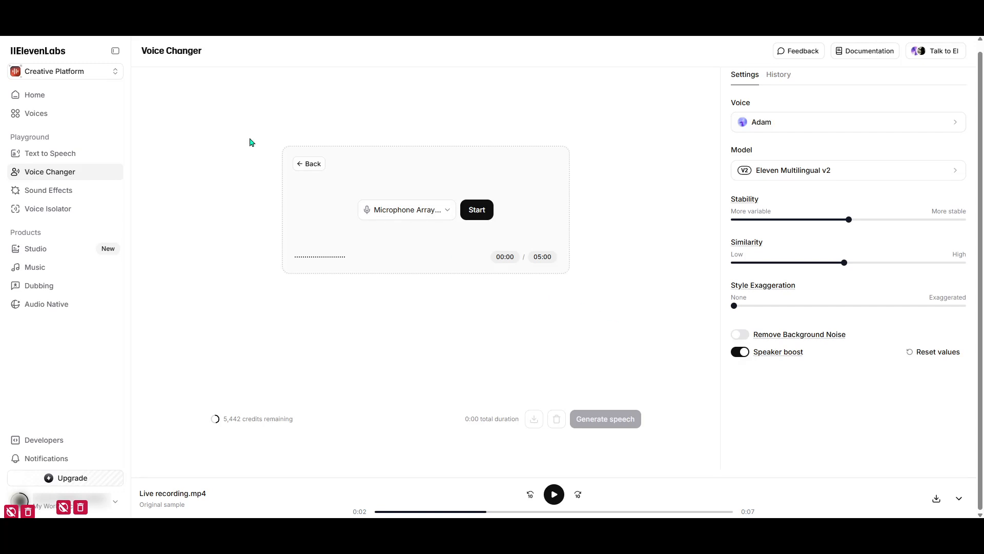
mouse_move(478, 279)
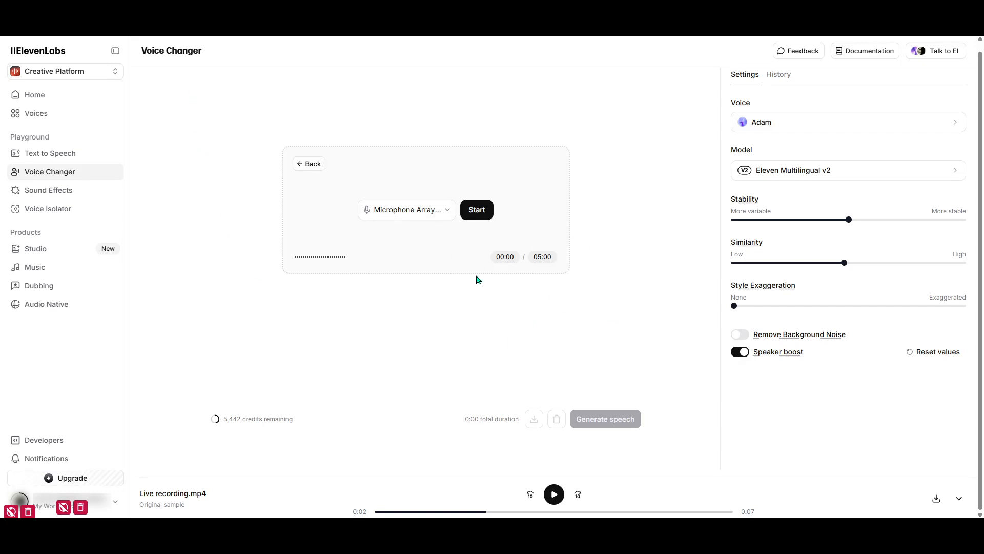
mouse_move(532, 296)
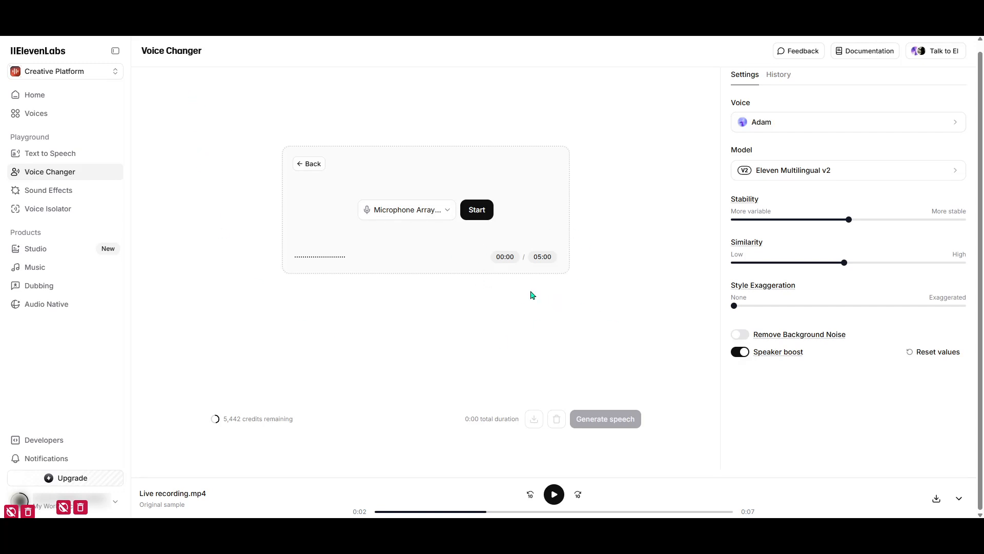